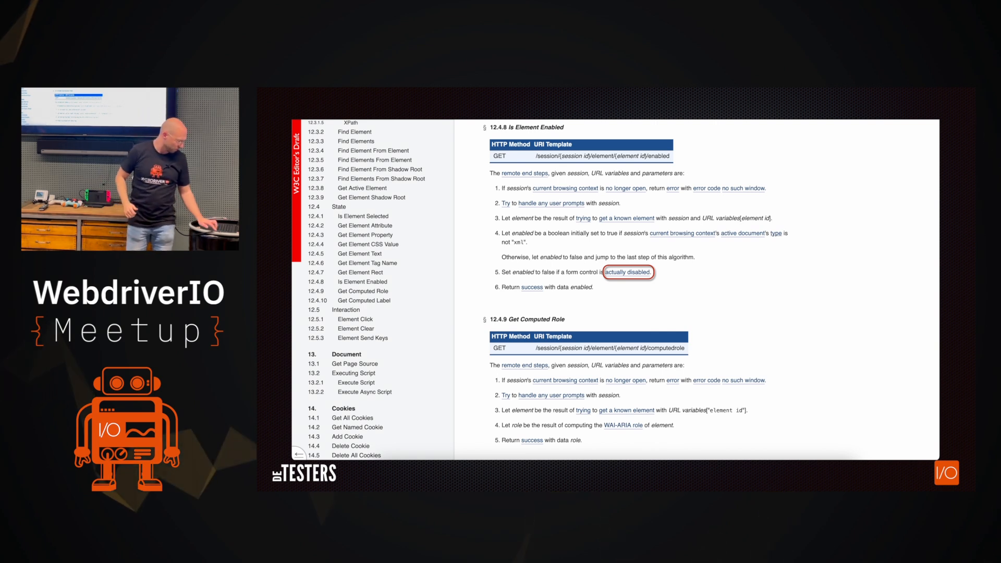
Step: Follow step 5's 'actually disabled' link into the HTML spec's form-associated custom element section
click(628, 272)
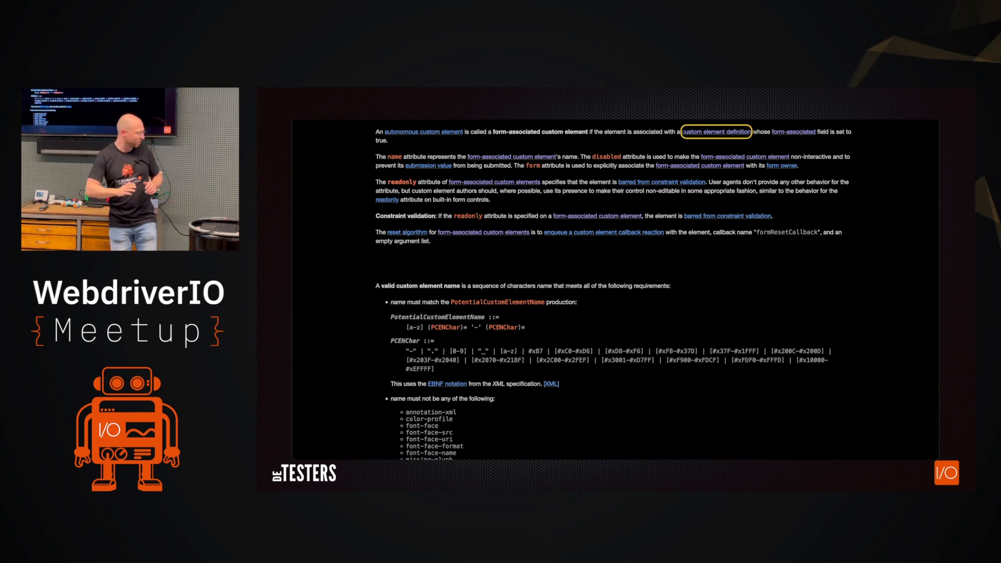
Step: Go to the ChromeDriver site's Contributing page on checkout, building, issues and patches
click(716, 131)
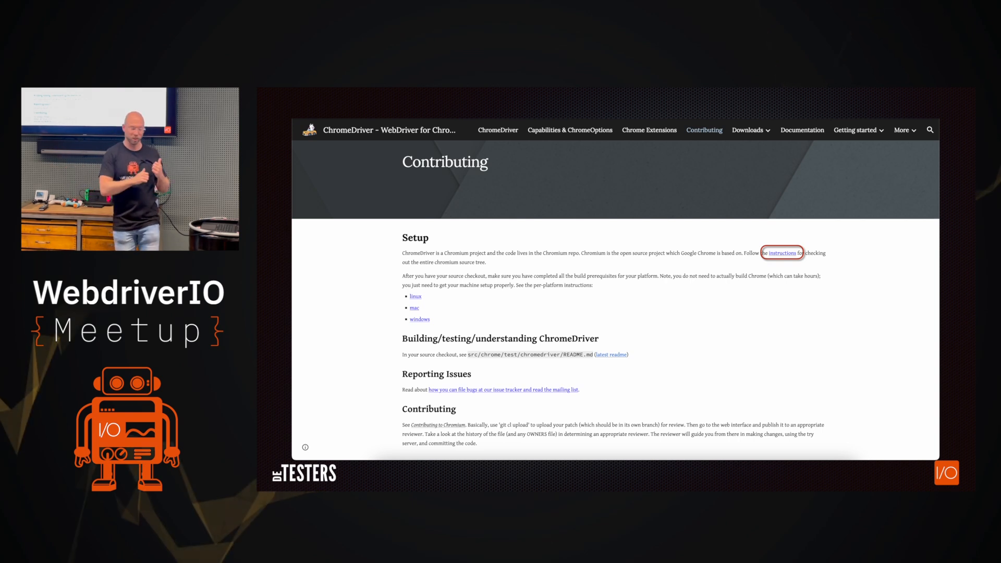
Step: Reach Chromium Code Search via the Setup instructions link and 'Browse or Search the Chromium Code'
click(782, 253)
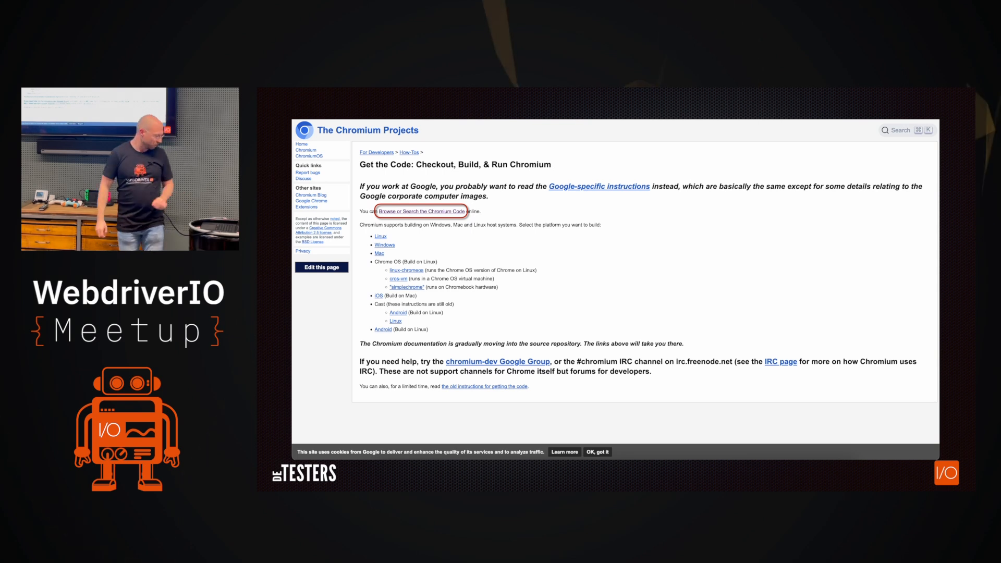
click(421, 211)
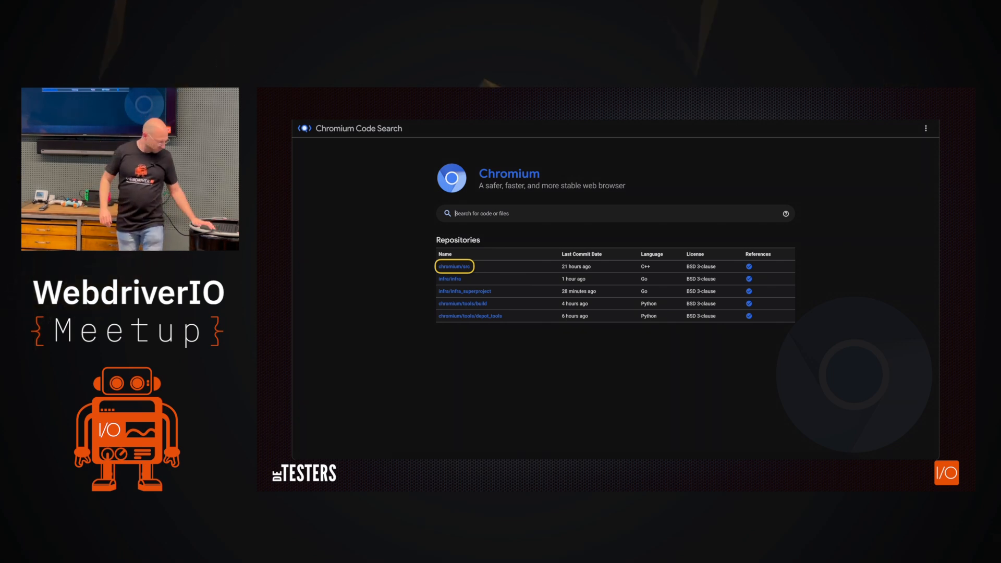
Step: Open chromium/src and show ExecuteIsElementEnabled references in chromedriver's element_commands.h
click(453, 266)
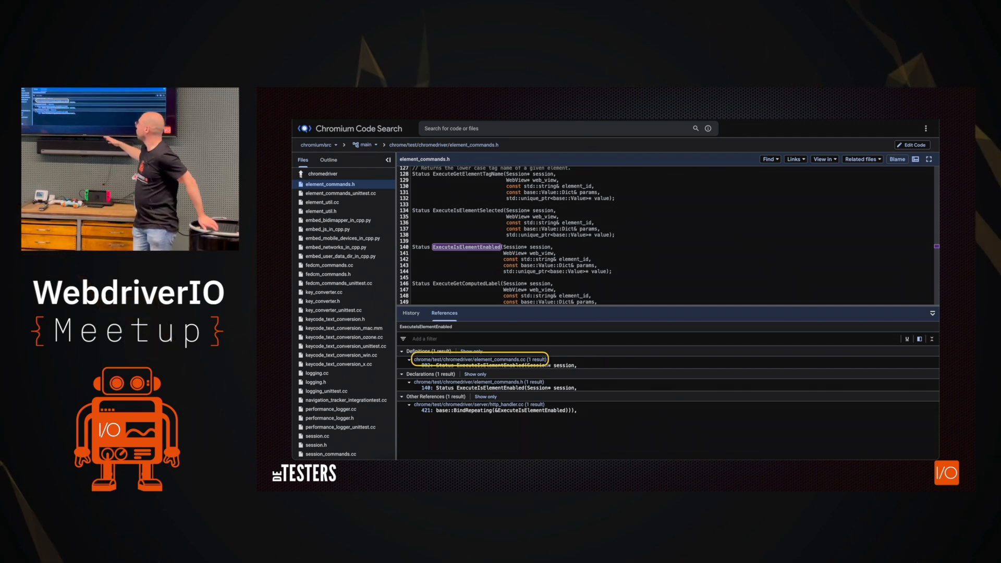
Step: Jump to ExecuteIsElementEnabled in element_commands.cc, then find IS_ENABLED in selenium-atoms' atoms.cc
click(479, 358)
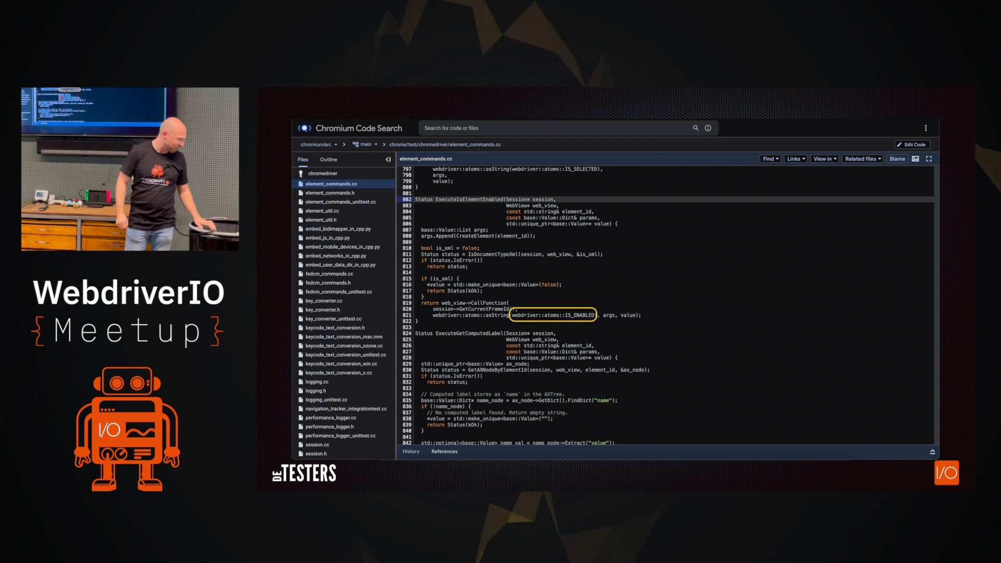
click(575, 314)
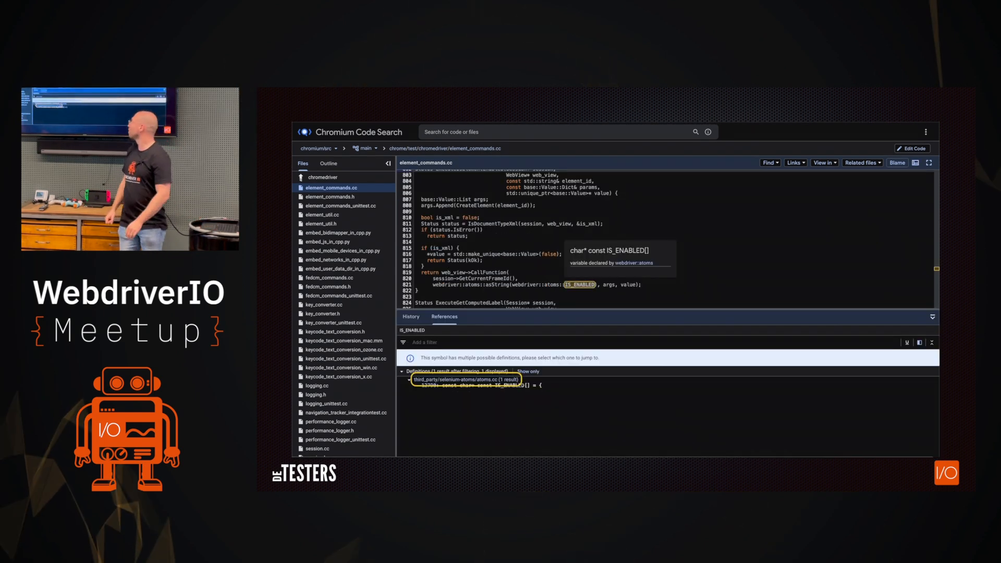